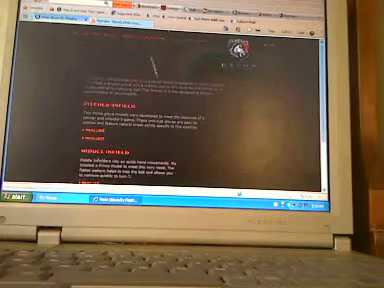
scroll(down, 3)
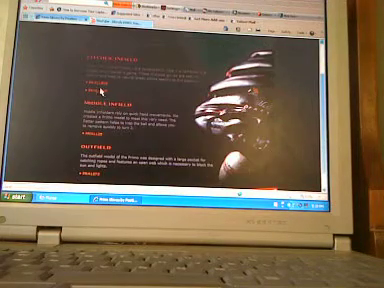
scroll(down, 3)
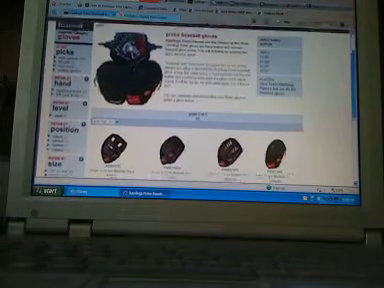
scroll(down, 3)
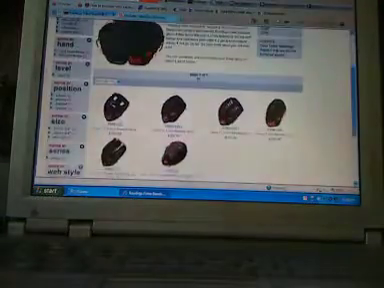
scroll(down, 3)
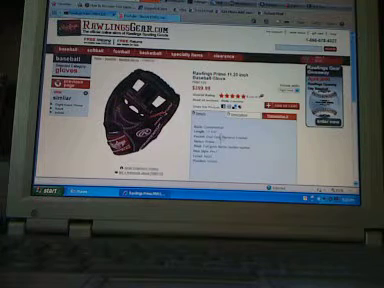
scroll(down, 3)
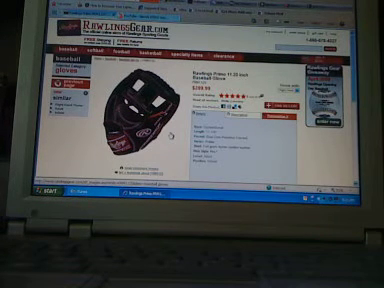
scroll(down, 3)
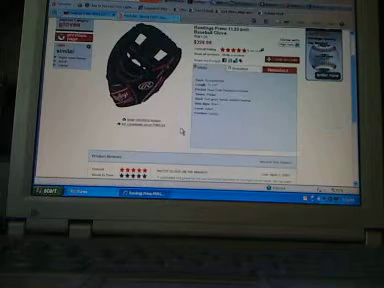